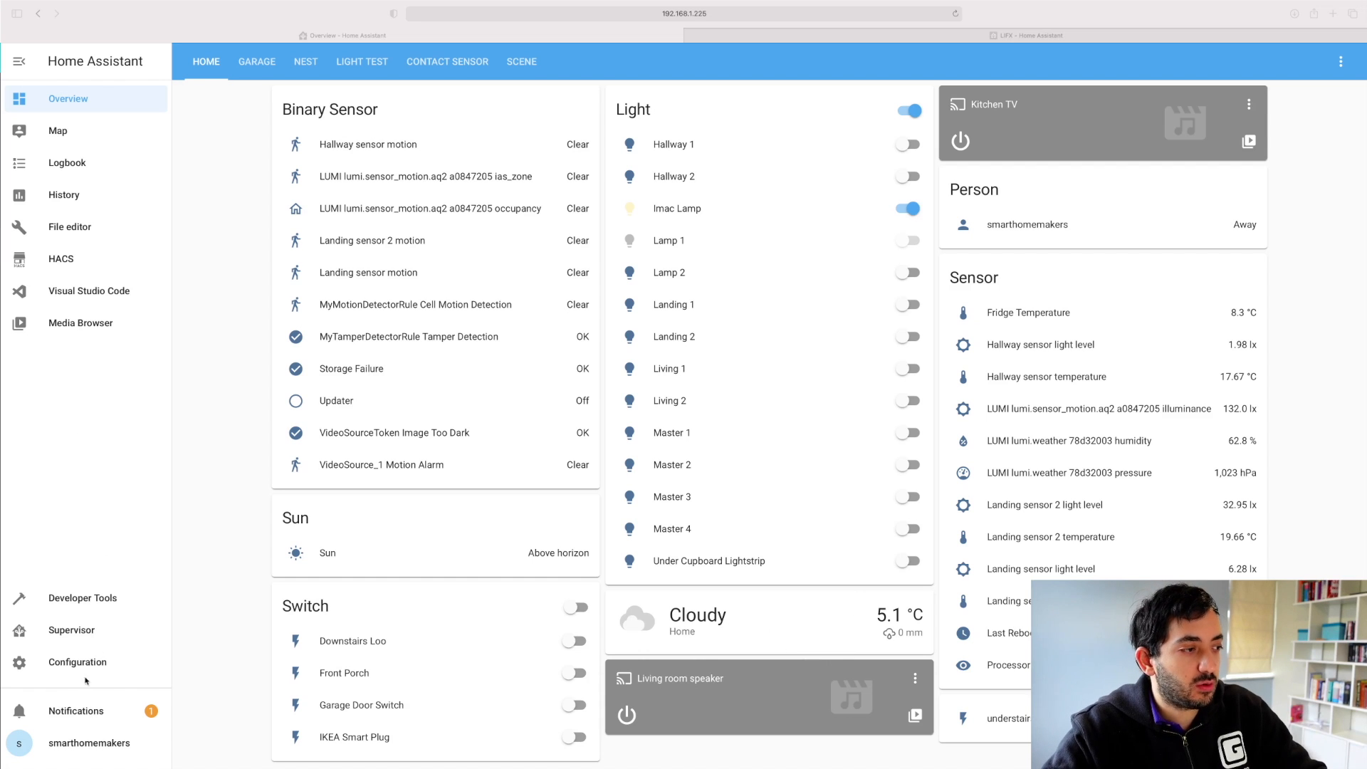
Step: Reach the Configuration > Integrations page listing discovered LIFX, Sonos and HomeKit
{"action": "left_click", "coordinate": [77, 662]}
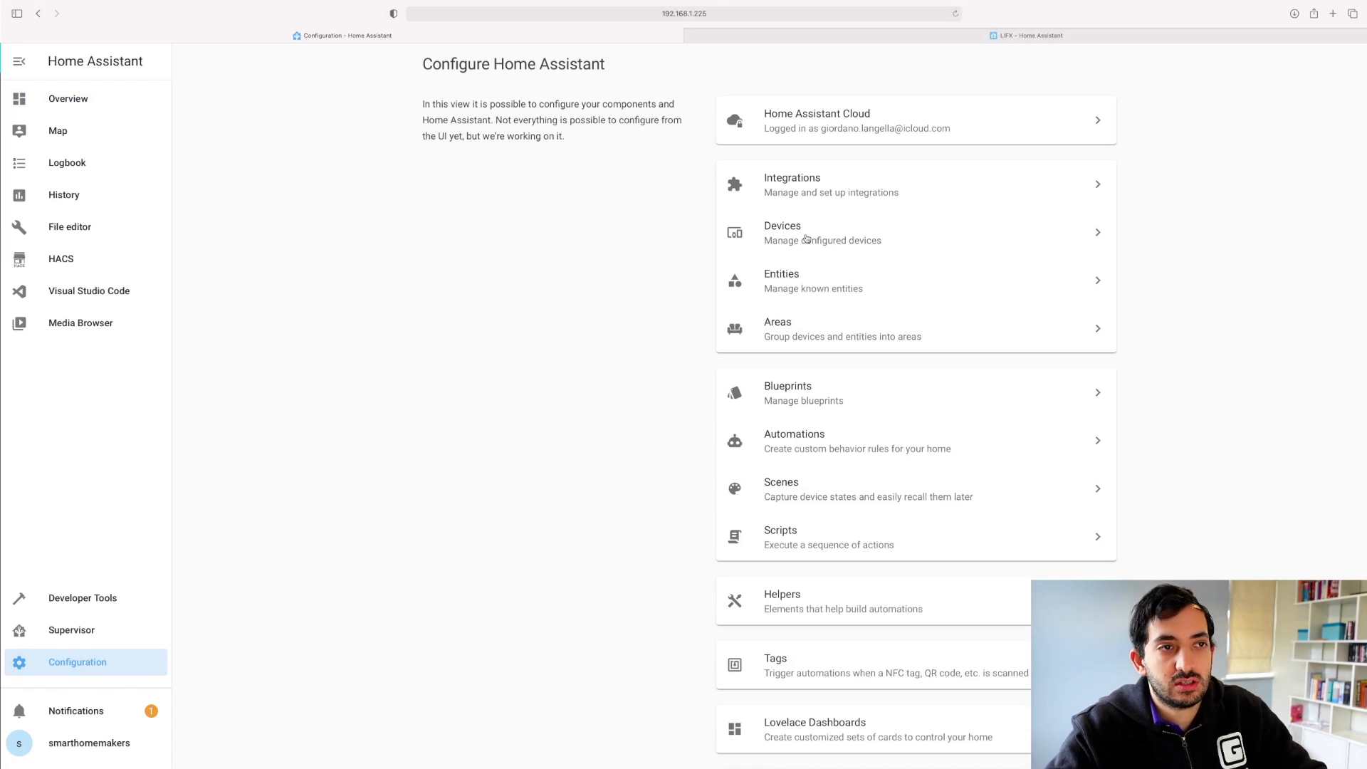
{"action": "left_click", "coordinate": [830, 183]}
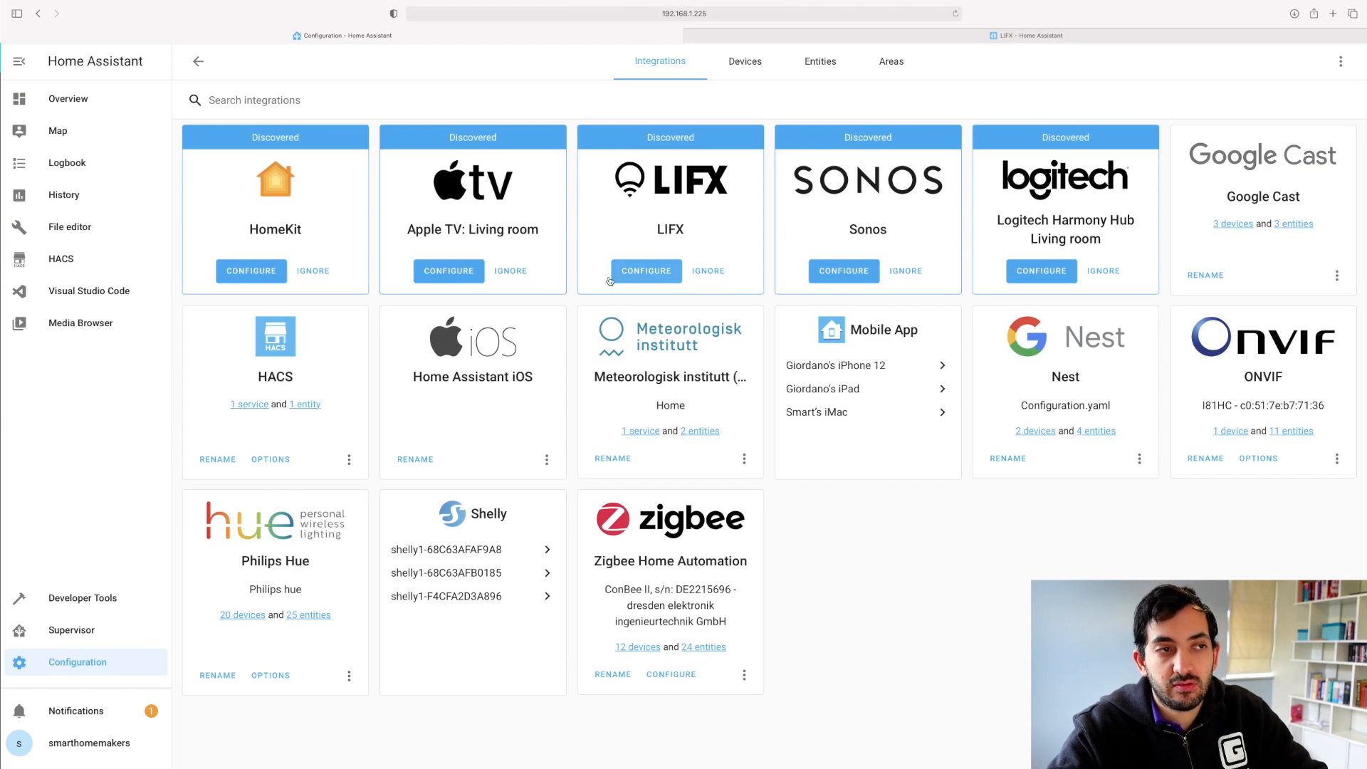
{"action": "mouse_move", "coordinate": [1035, 382]}
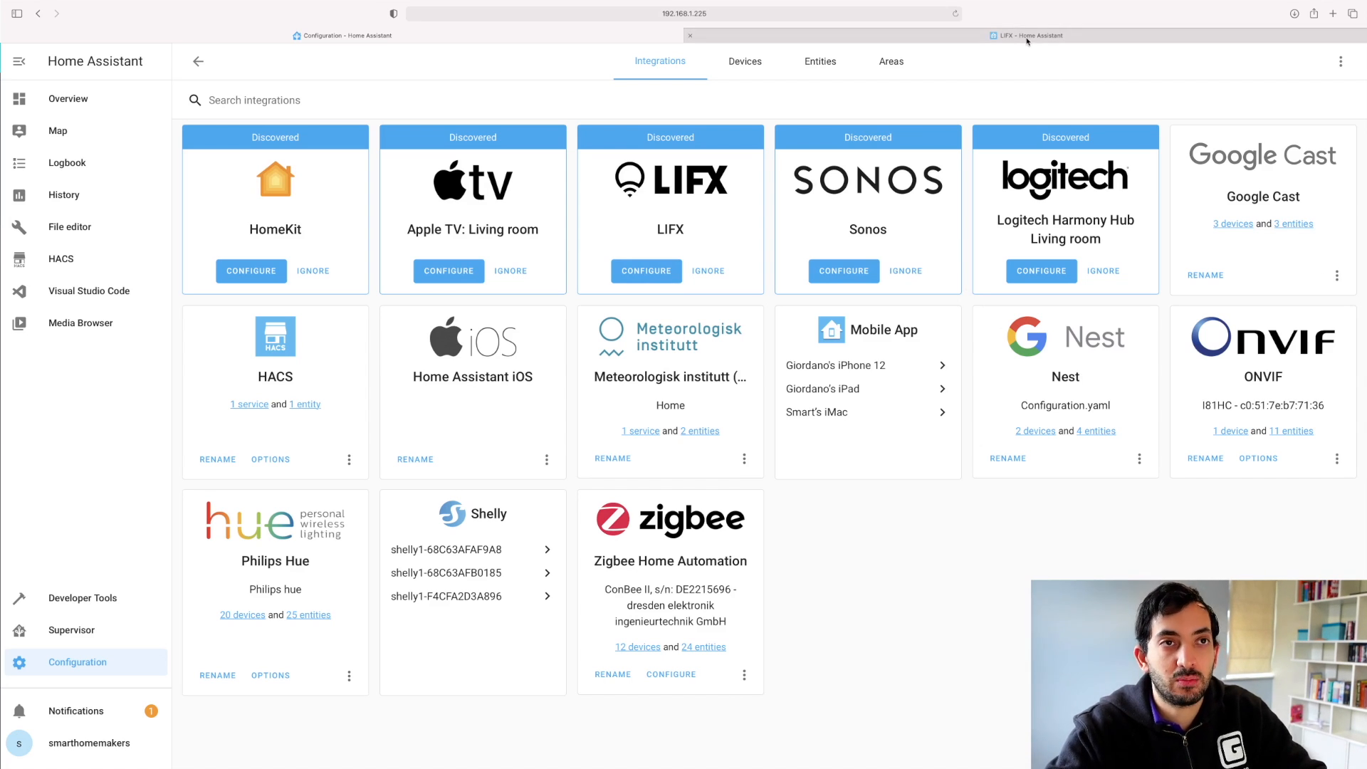
Step: Search the site's integrations catalogue for 'lifx' from the LIFX documentation page
{"action": "left_click", "coordinate": [1026, 36]}
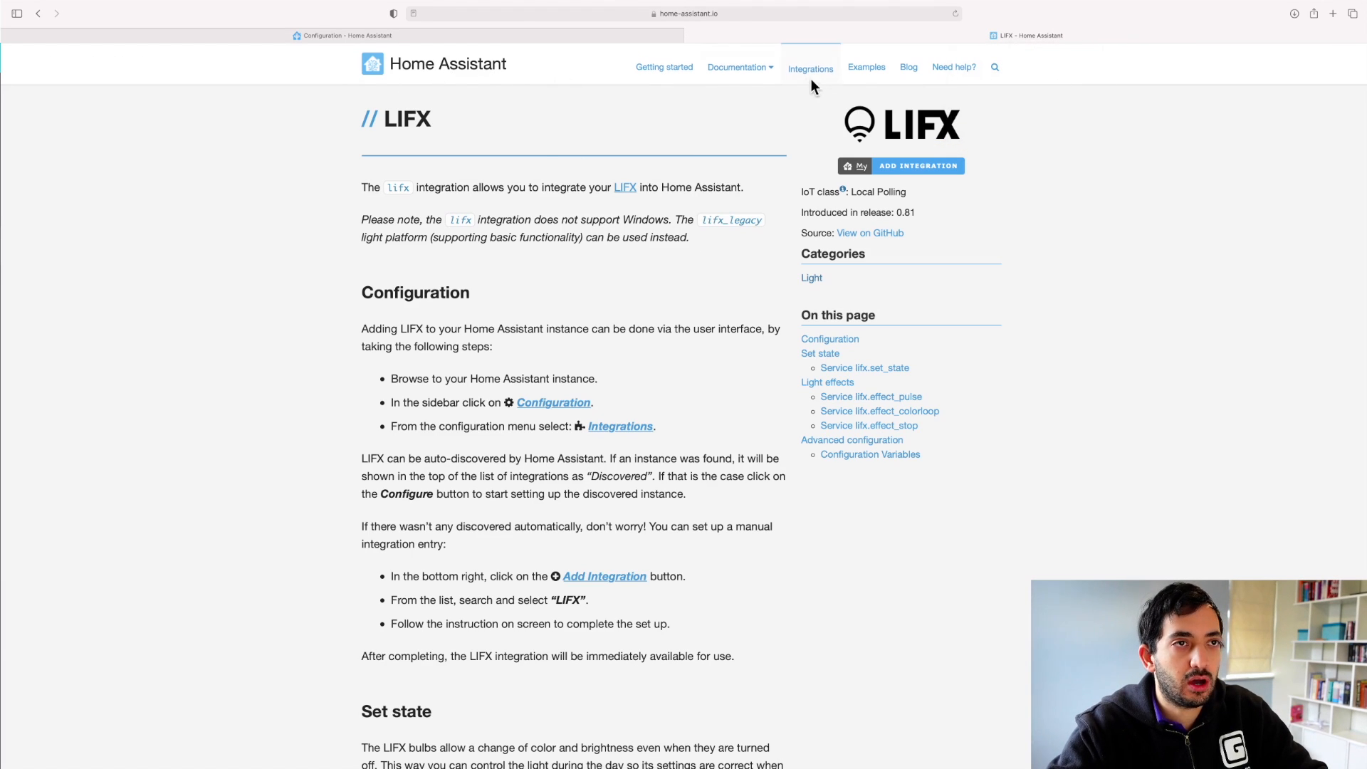
{"action": "left_click", "coordinate": [810, 68]}
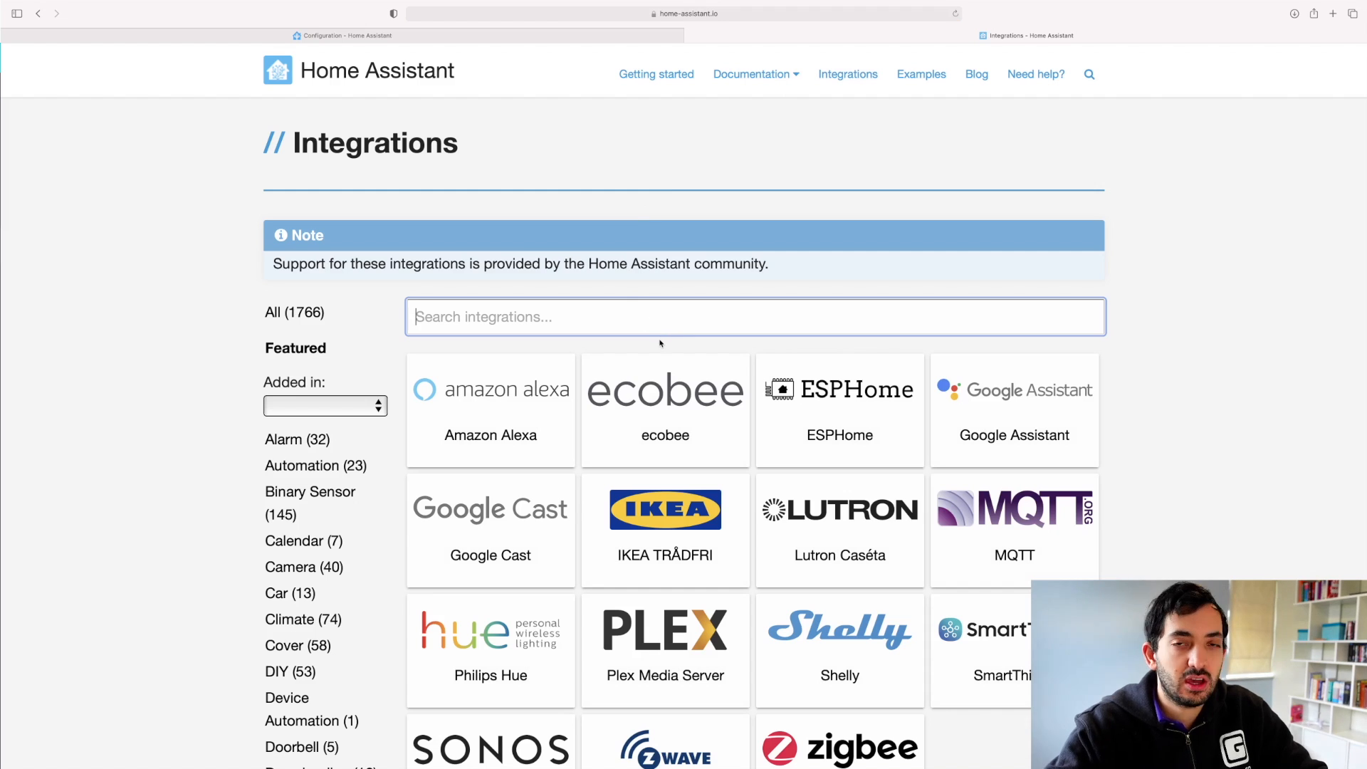
{"action": "scroll", "scroll_direction": "down", "scroll_amount": 3}
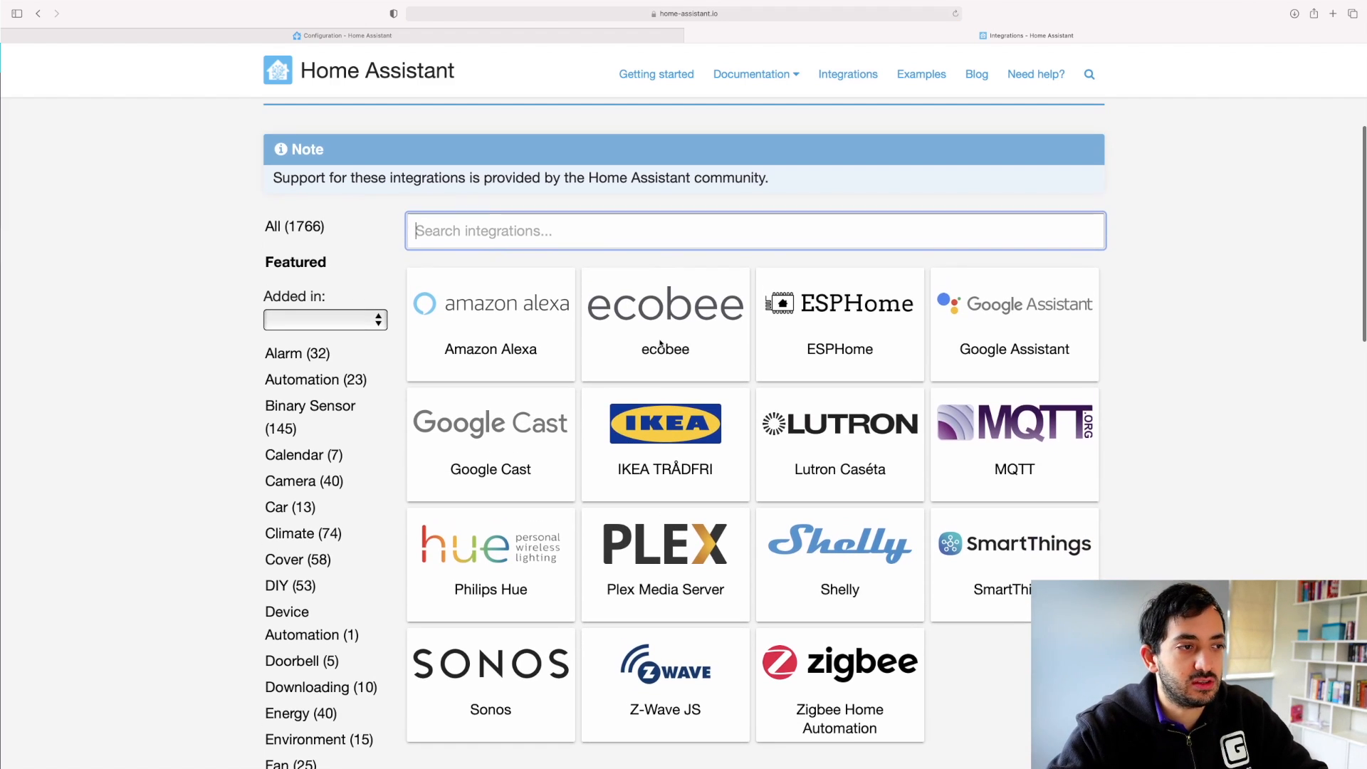
{"action": "type", "text": "lifx"}
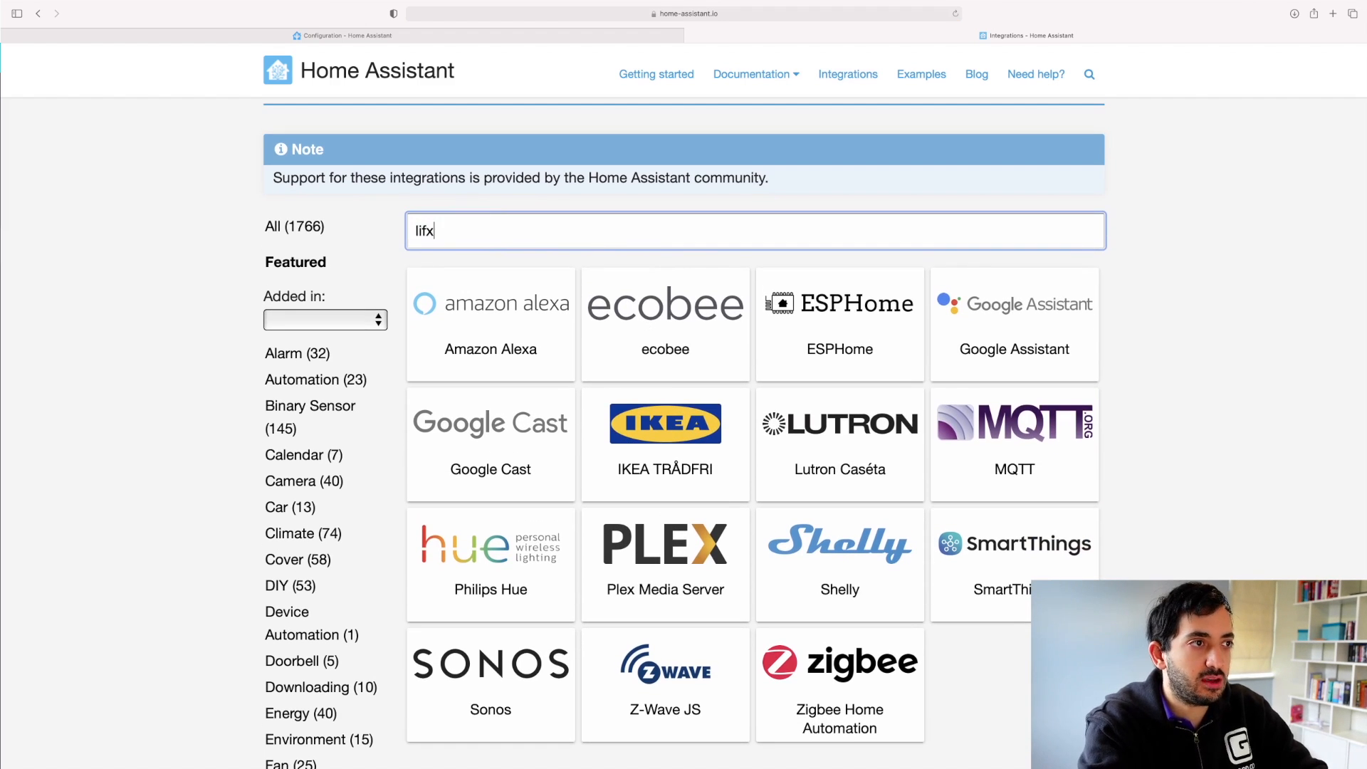
{"action": "type", "text": "life"}
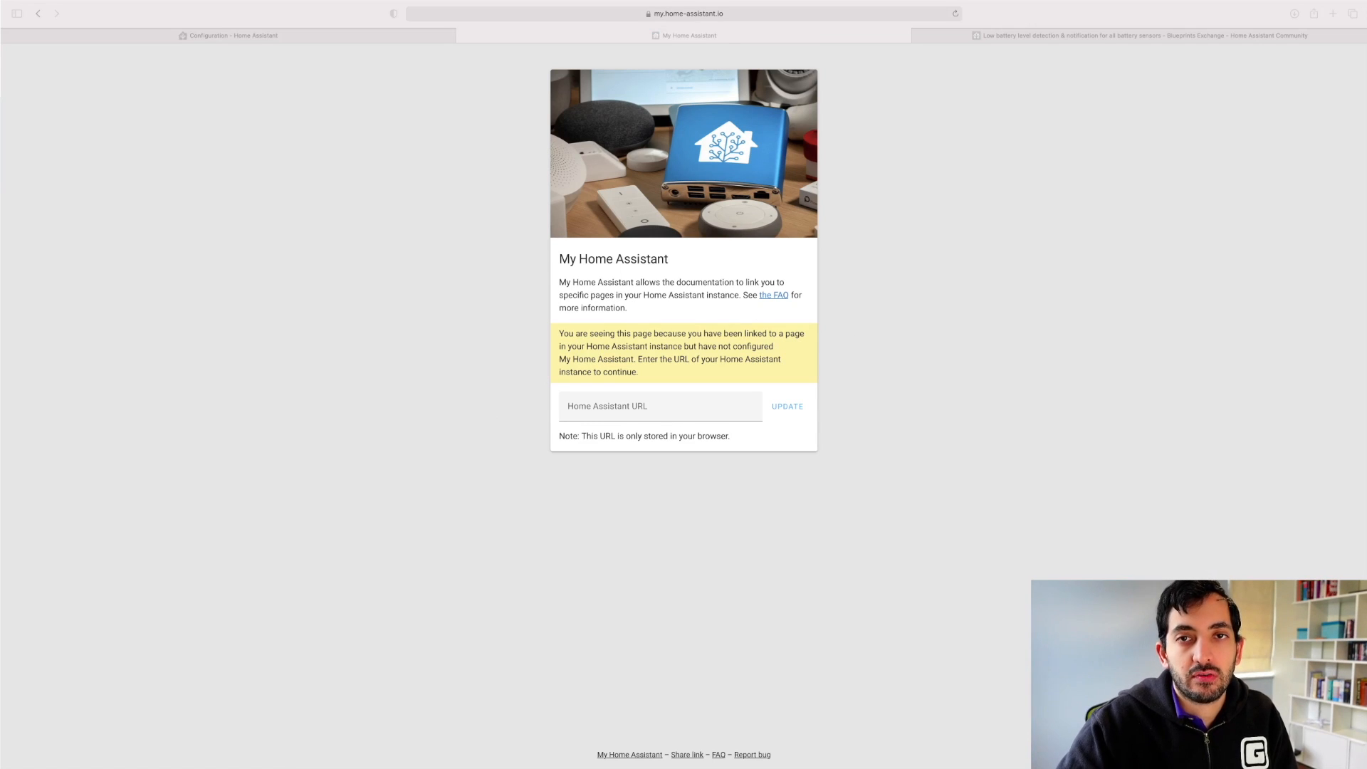
{"action": "mouse_move", "coordinate": [632, 526]}
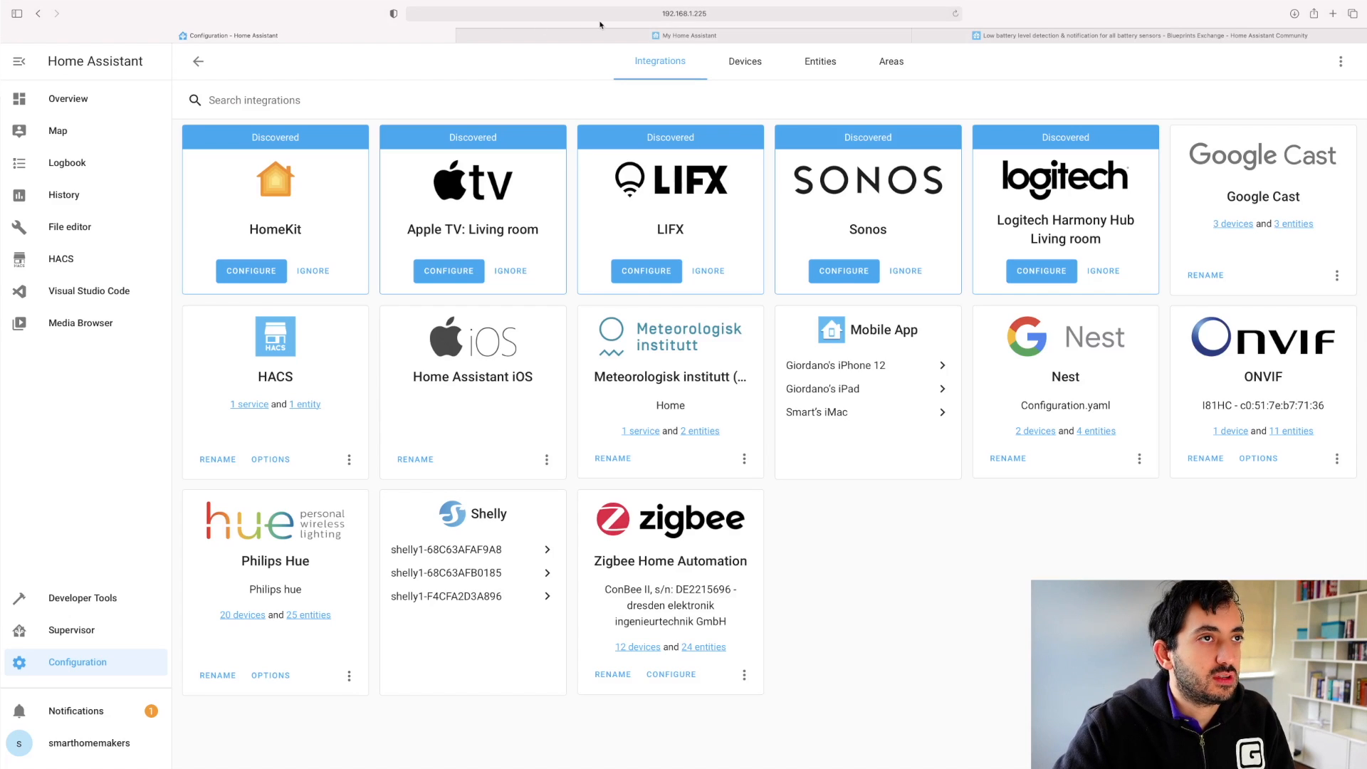
{"action": "left_click", "coordinate": [685, 13]}
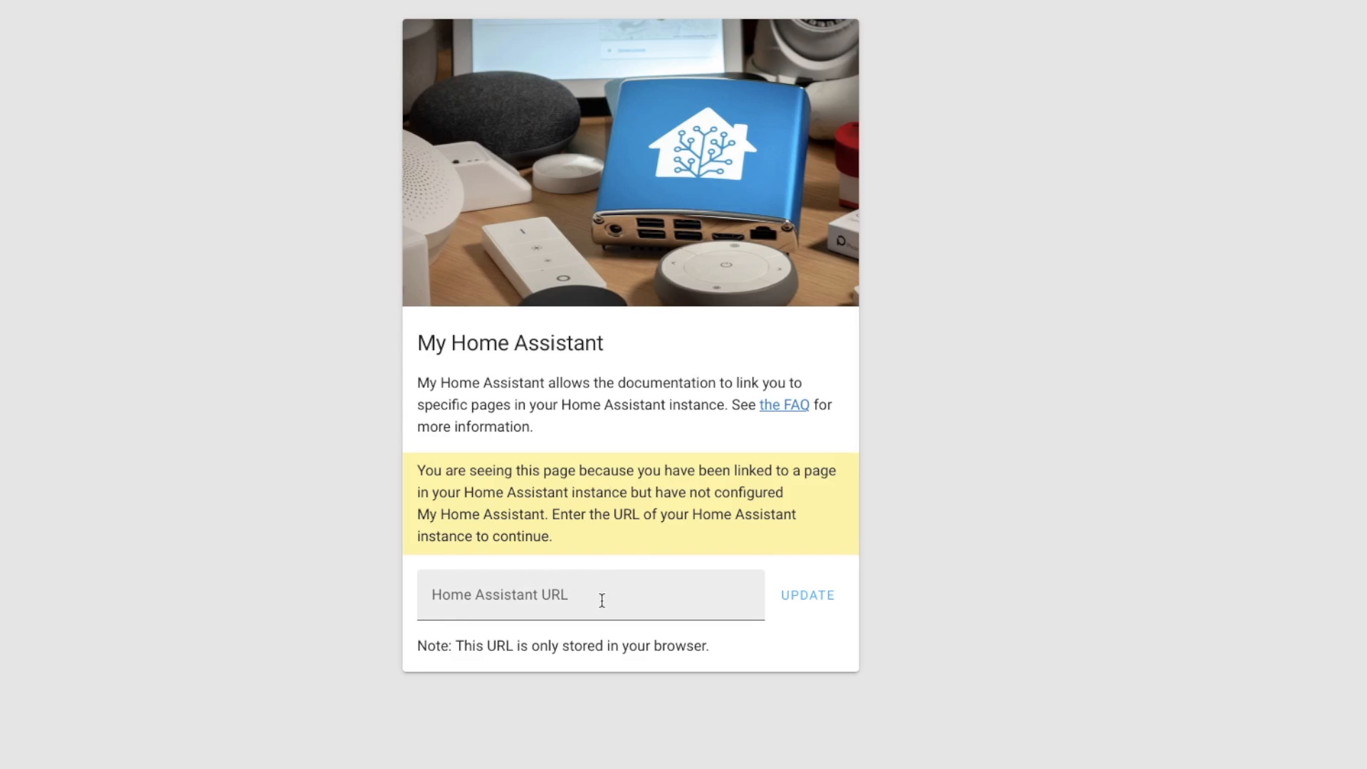
{"action": "type", "text": "http://192.168.1.225:8123"}
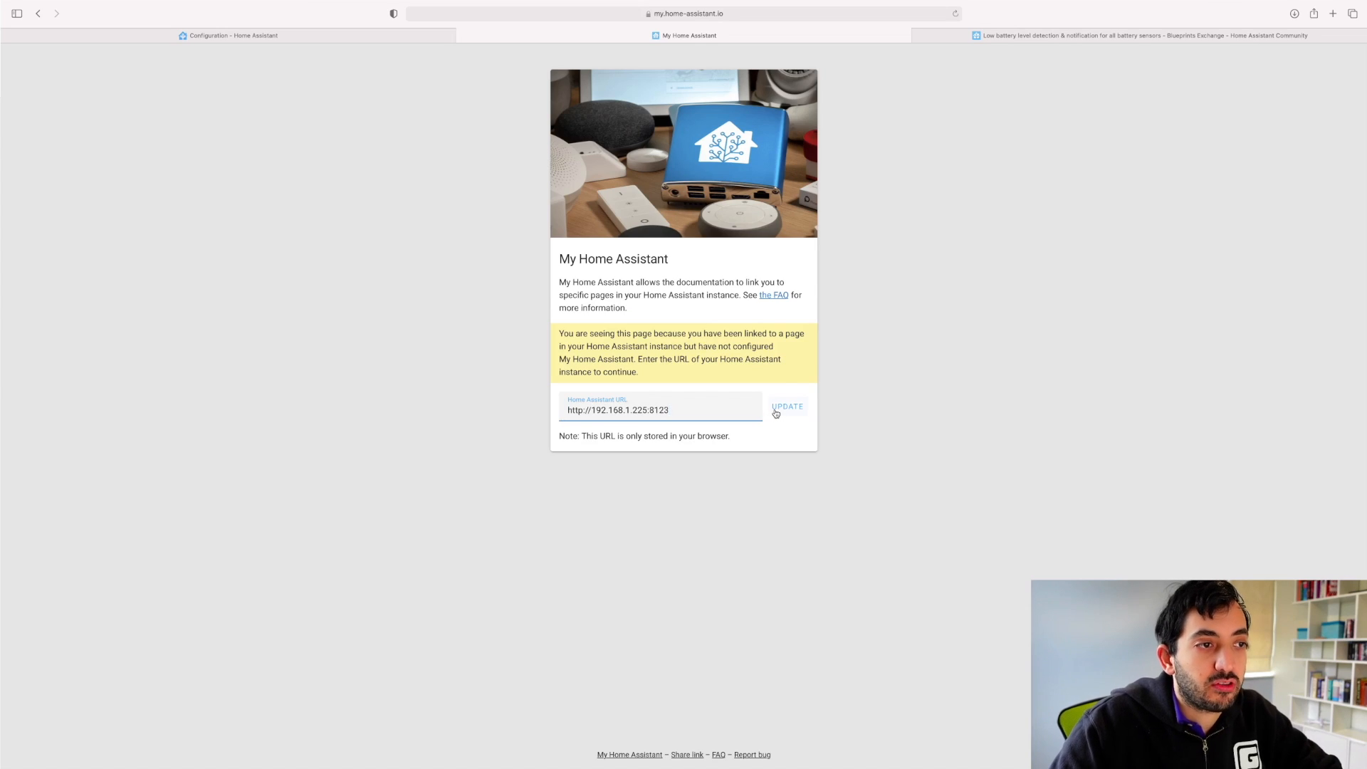
{"action": "left_click", "coordinate": [786, 406]}
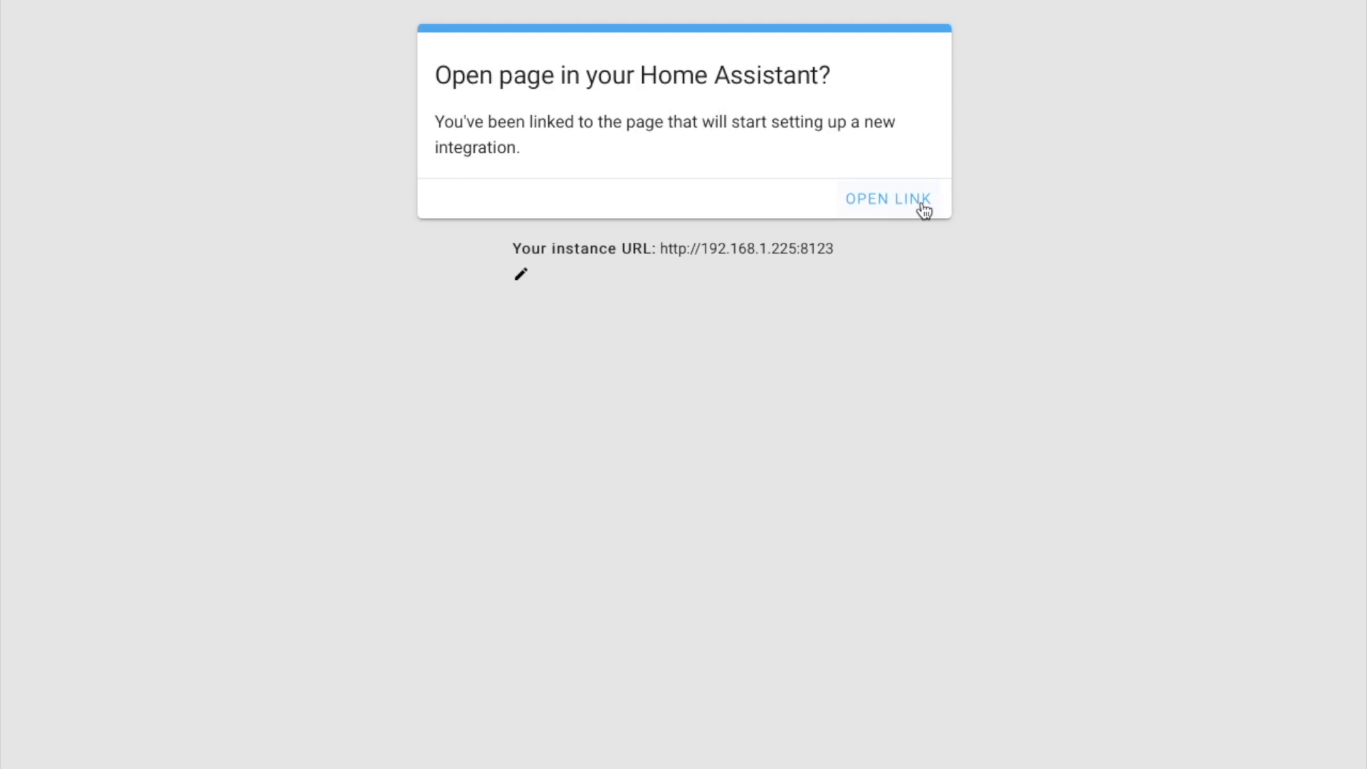
Step: Follow the link and complete setup of the discovered LIFX bulbs integration
{"action": "left_click", "coordinate": [887, 200]}
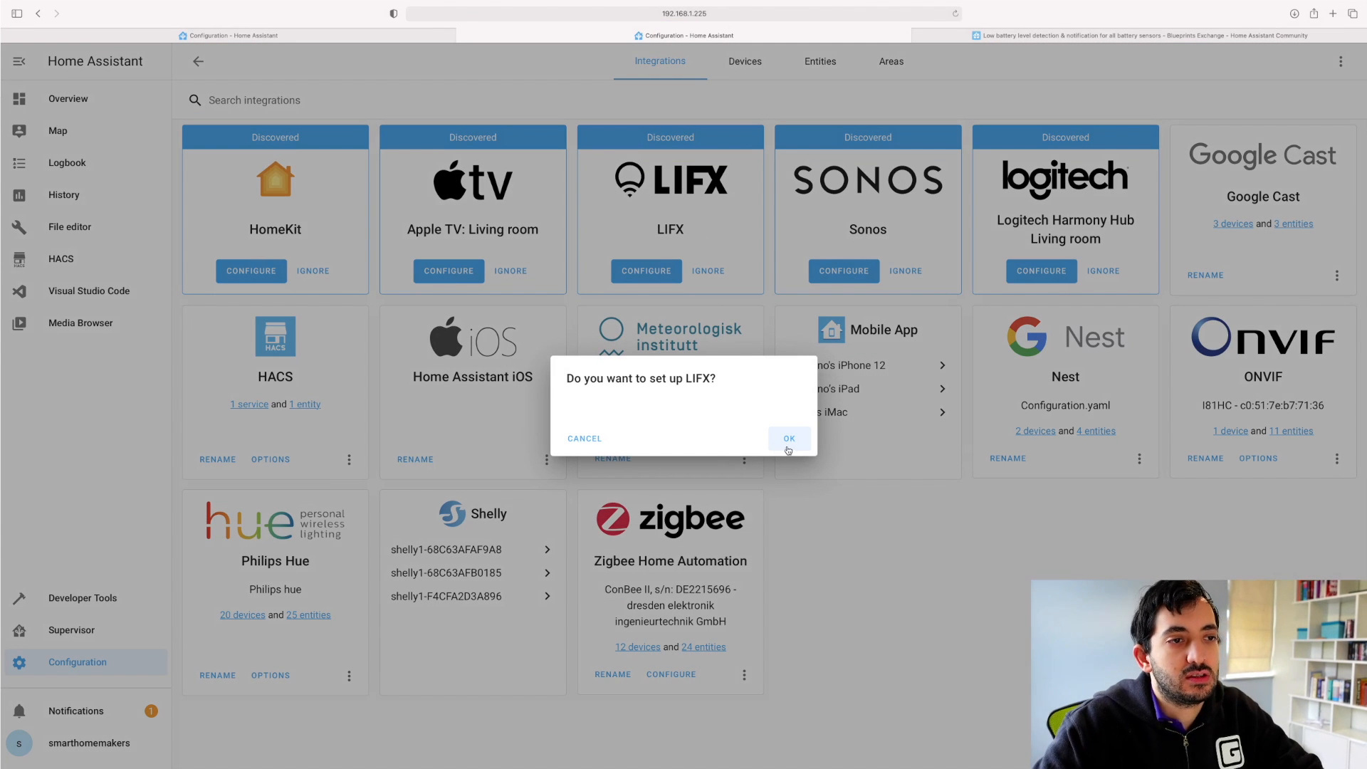
{"action": "left_click", "coordinate": [787, 438]}
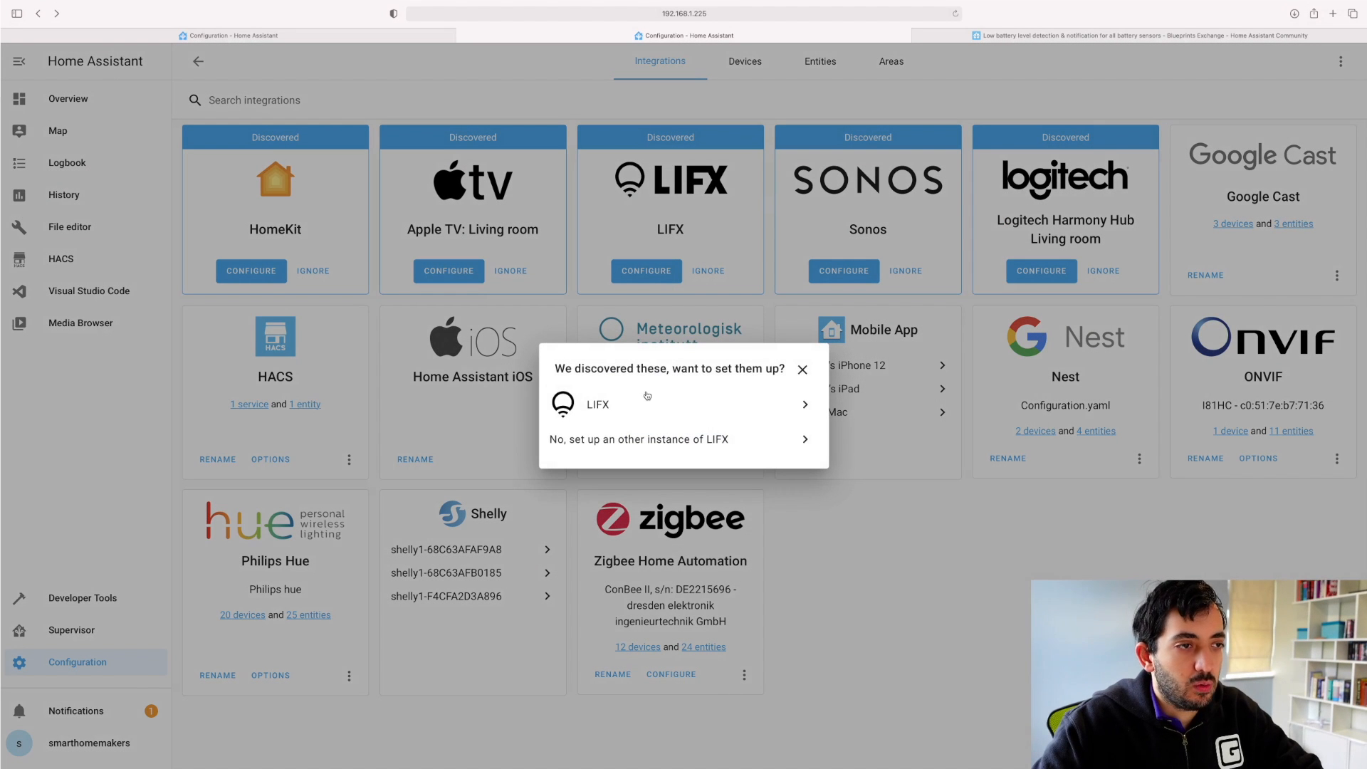
{"action": "left_click", "coordinate": [596, 403]}
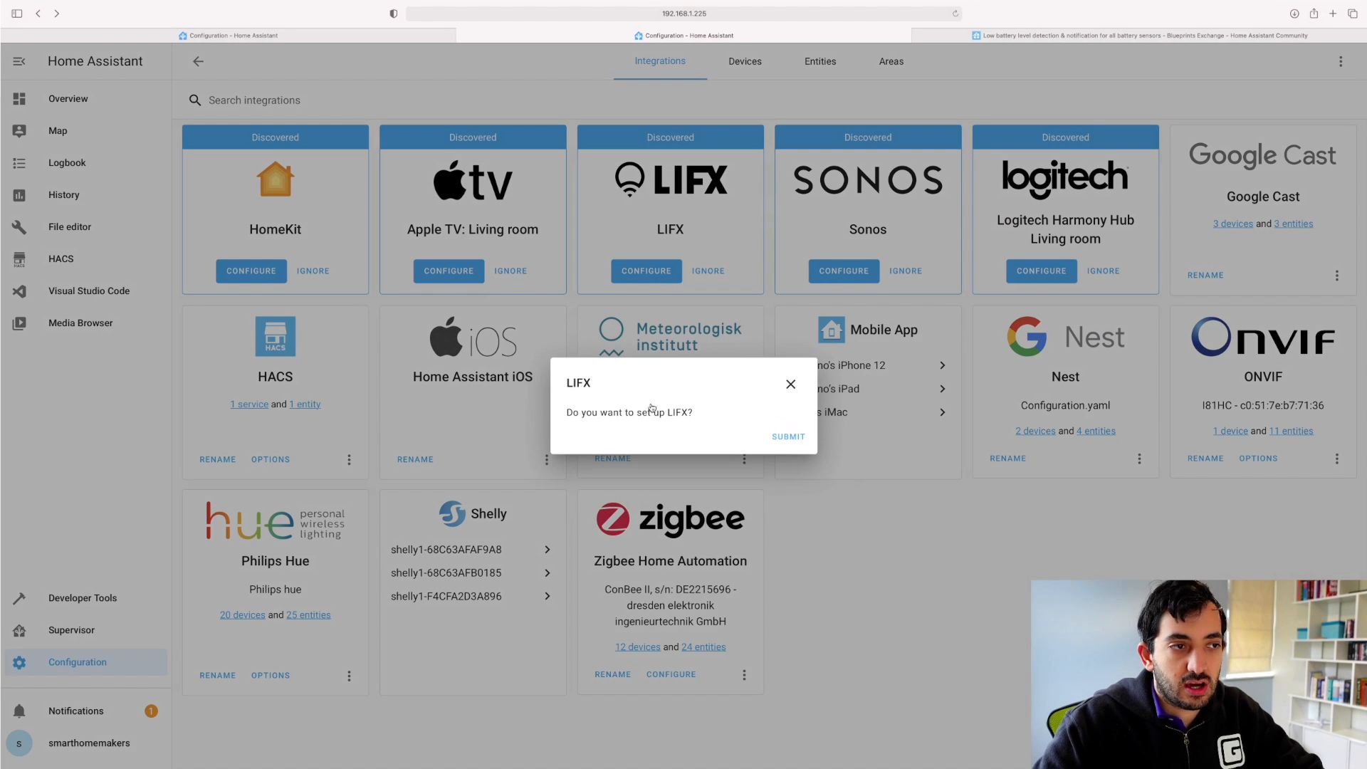
{"action": "left_click", "coordinate": [787, 436]}
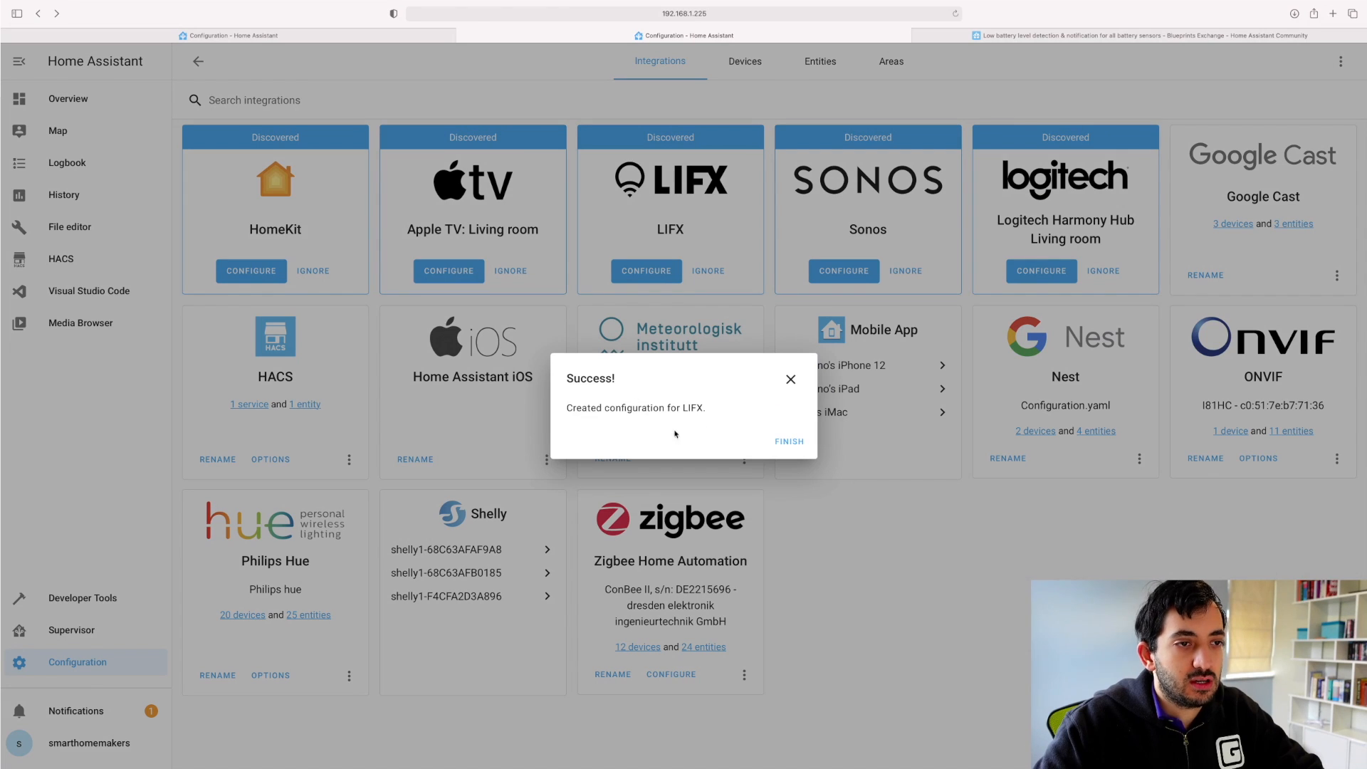
{"action": "left_click", "coordinate": [787, 442]}
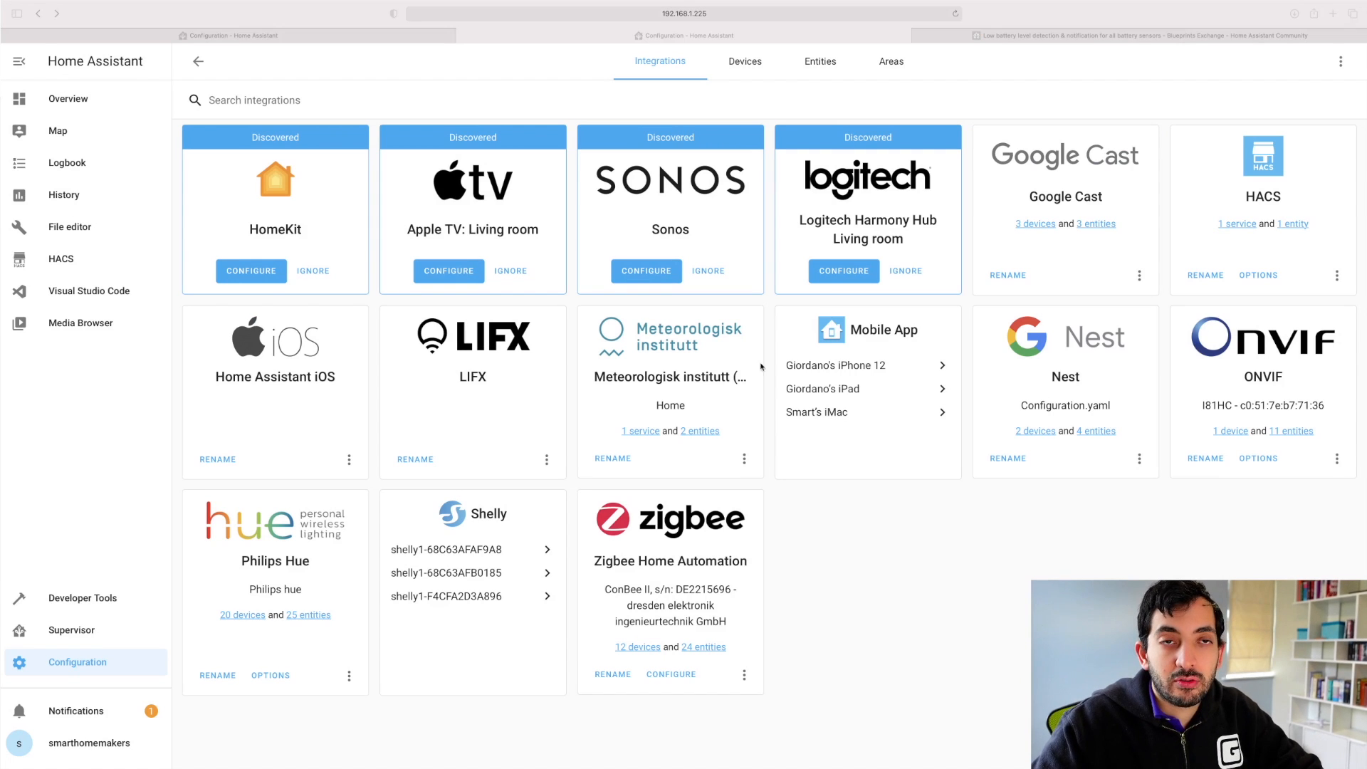
{"action": "mouse_move", "coordinate": [976, 206]}
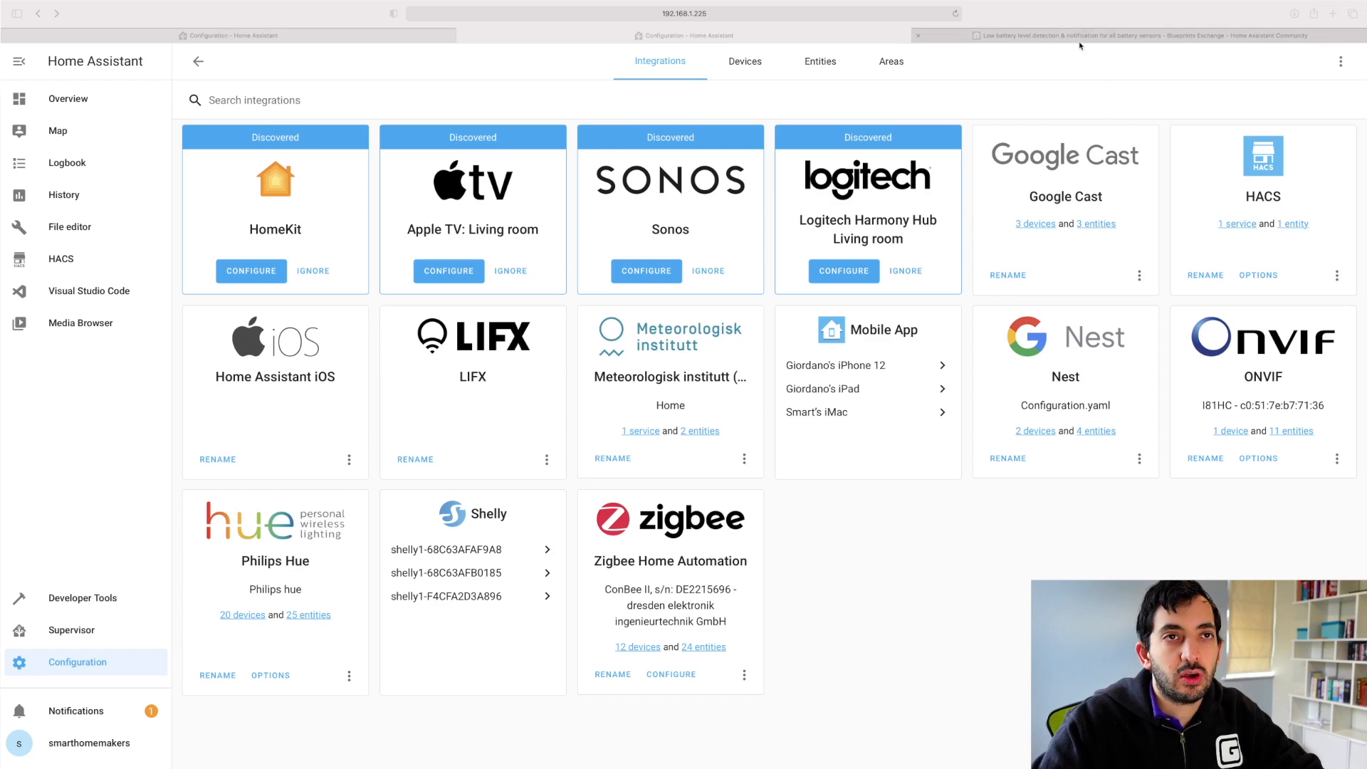
Step: Switch to the community forum's Blueprints Exchange topic list
{"action": "left_click", "coordinate": [1133, 34]}
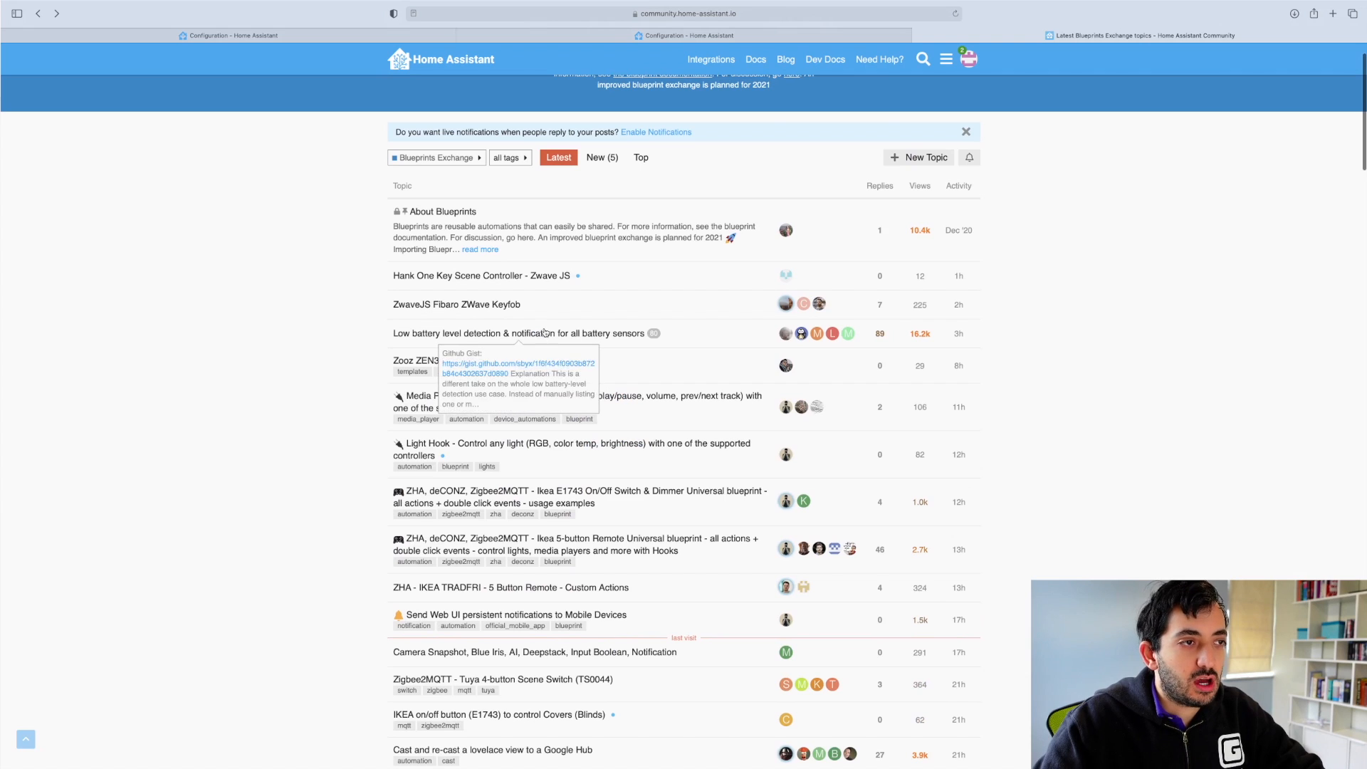
Step: Import the Low battery level detection blueprint via its IMPORT BLUEPRINT badge
{"action": "left_click", "coordinate": [522, 333]}
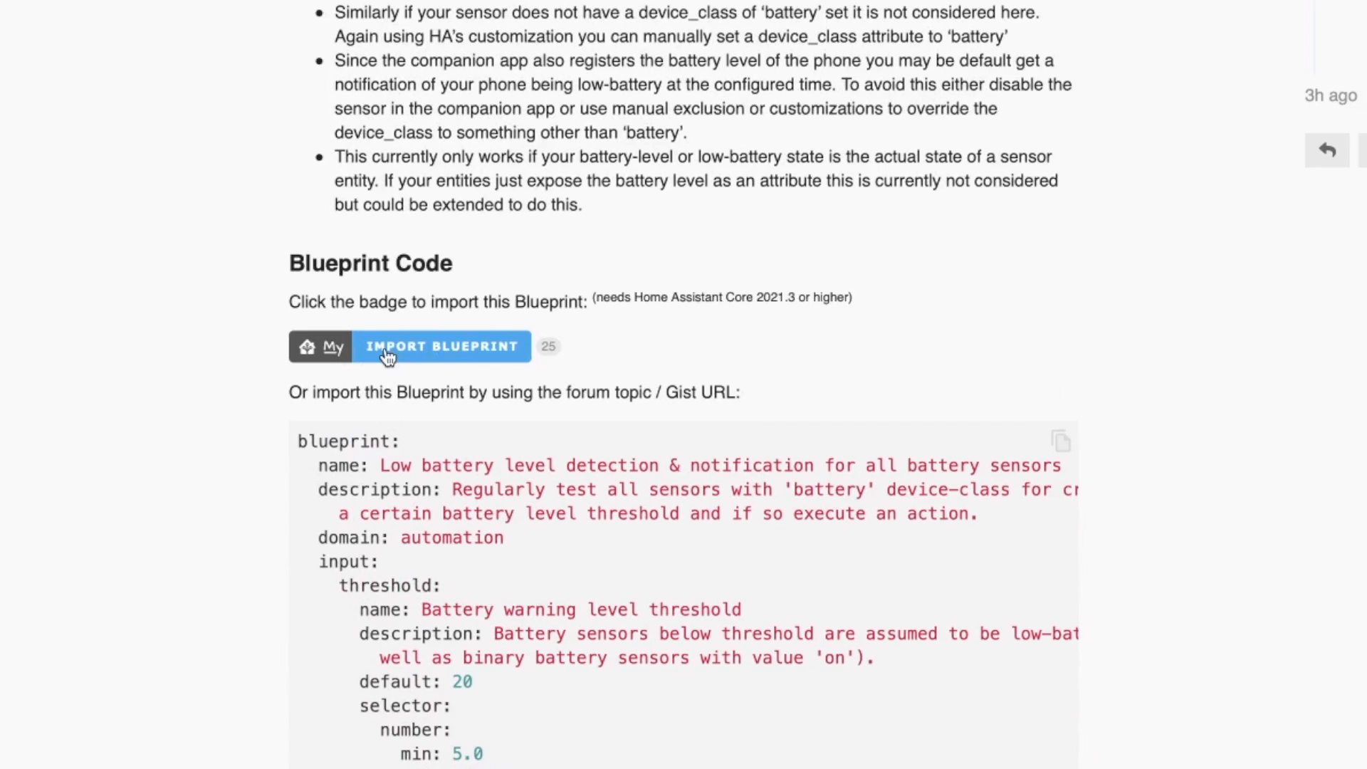
{"action": "mouse_move", "coordinate": [425, 359]}
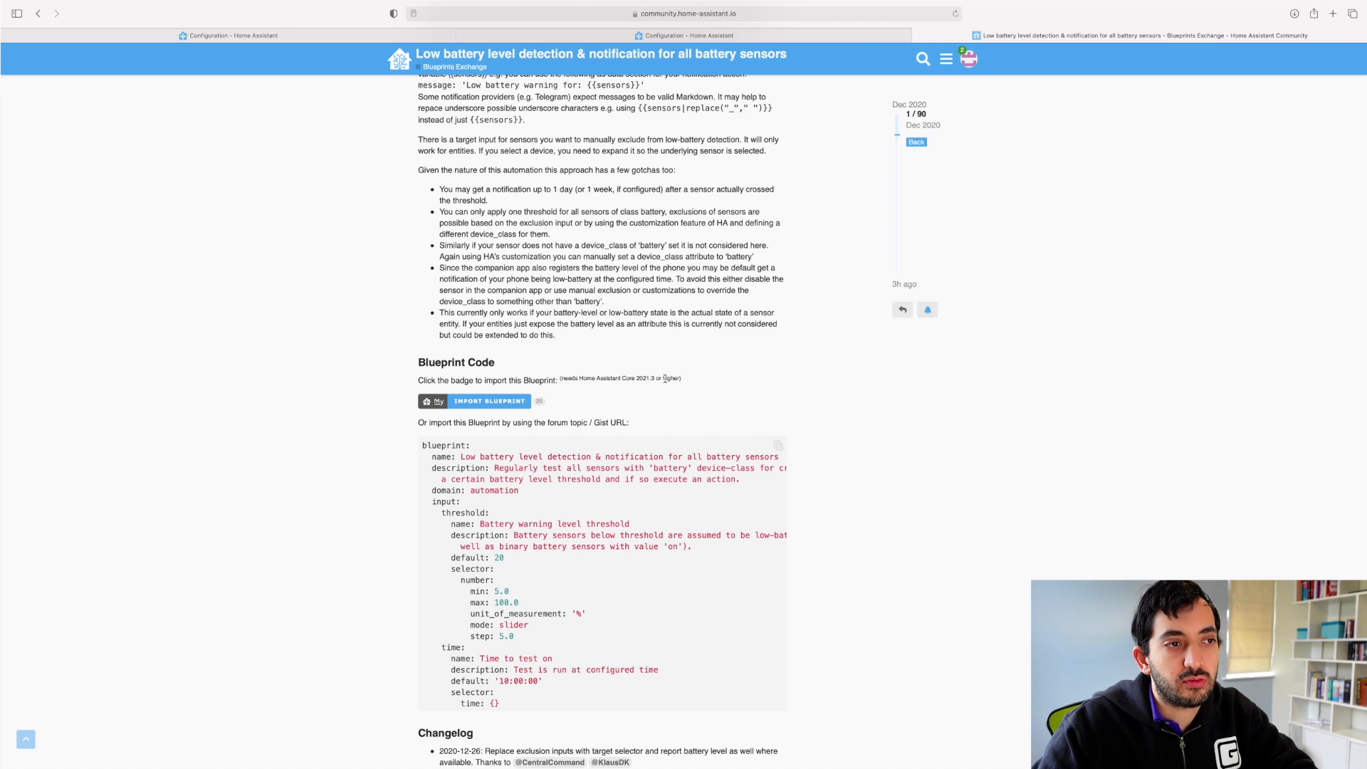
{"action": "left_click", "coordinate": [489, 401]}
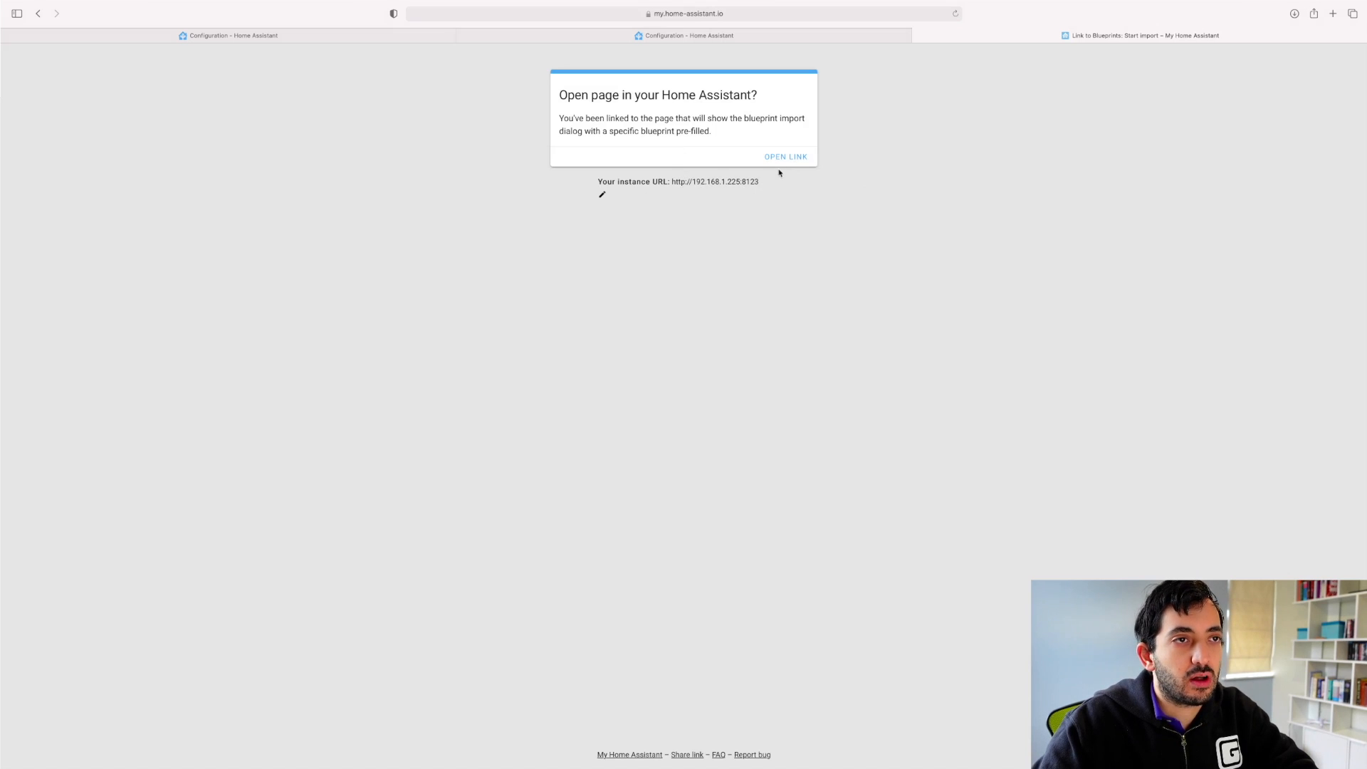
{"action": "left_click", "coordinate": [786, 156]}
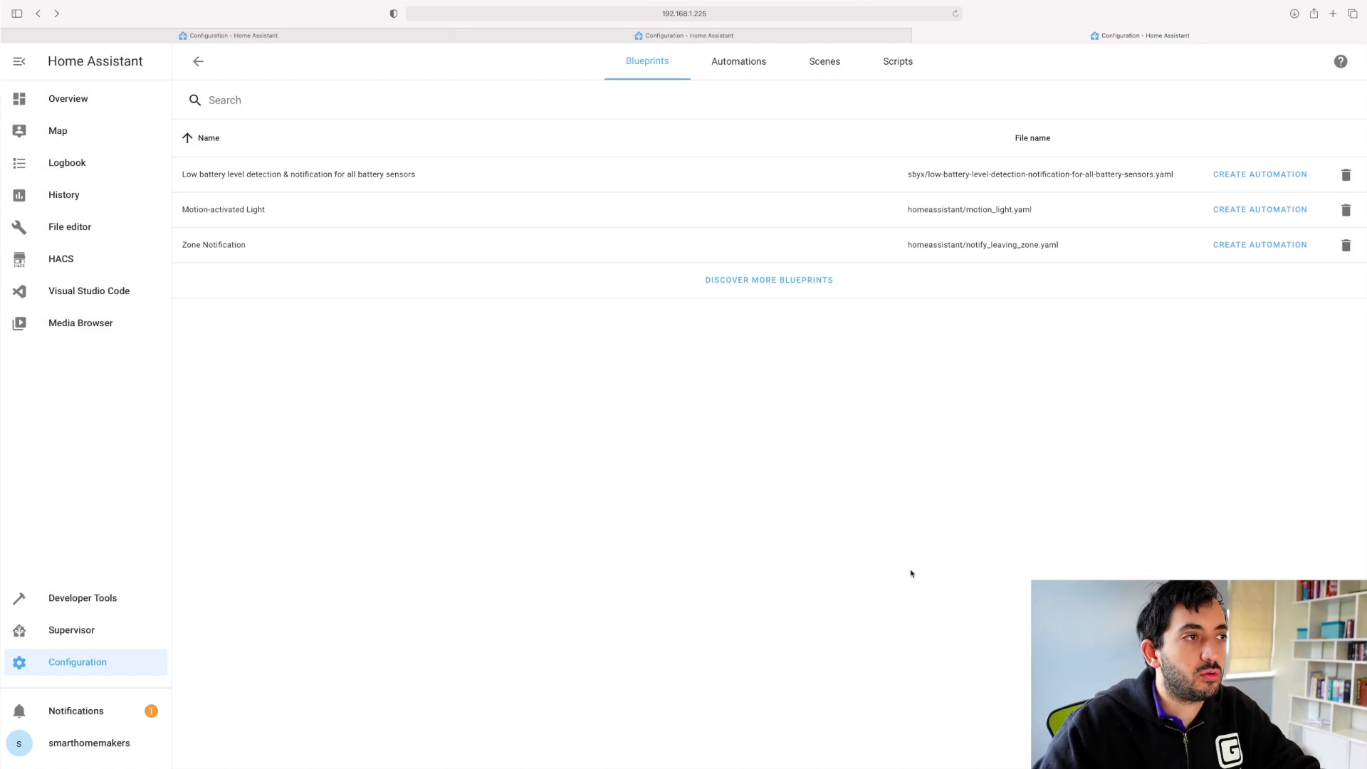
{"action": "mouse_move", "coordinate": [718, 170]}
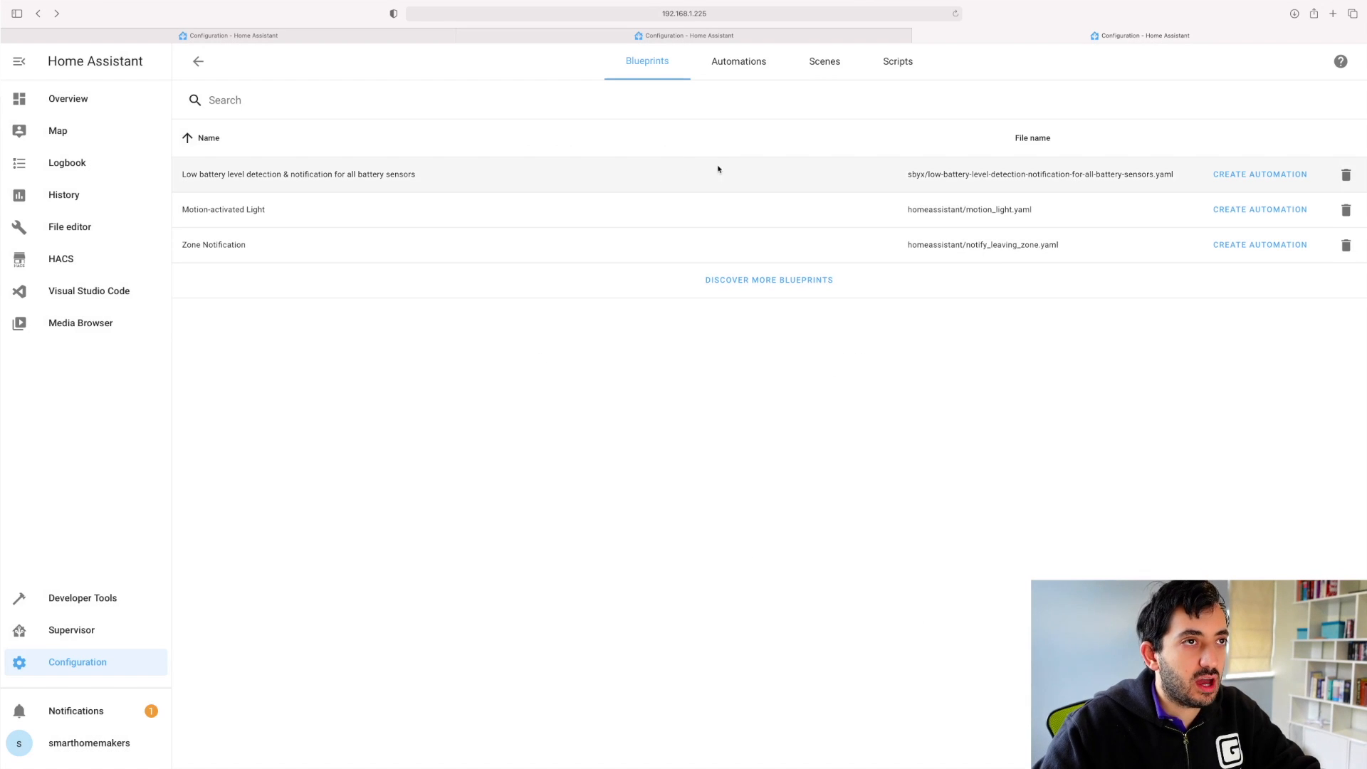